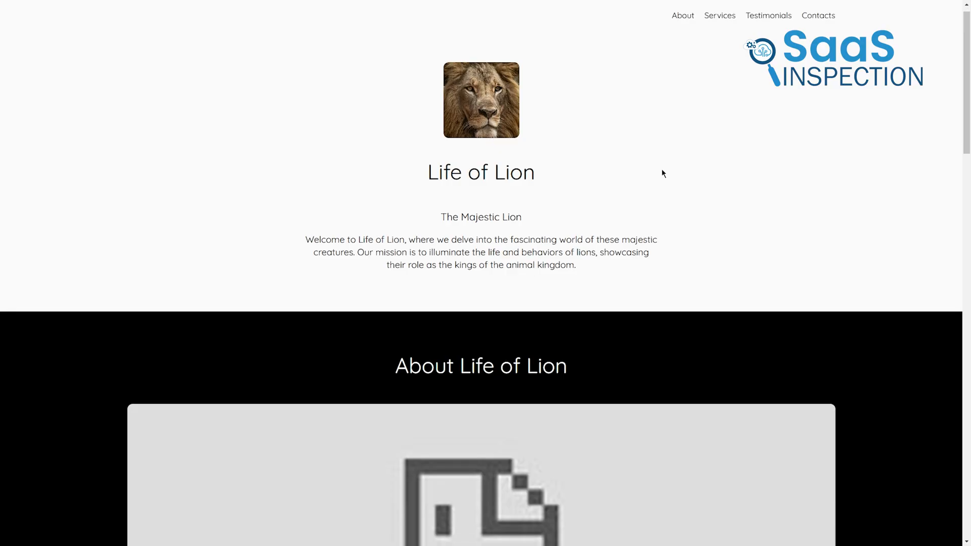
- Check the broken About image on the Life of Lion site, then search Google for 'imgbb'
scroll(down, 3)
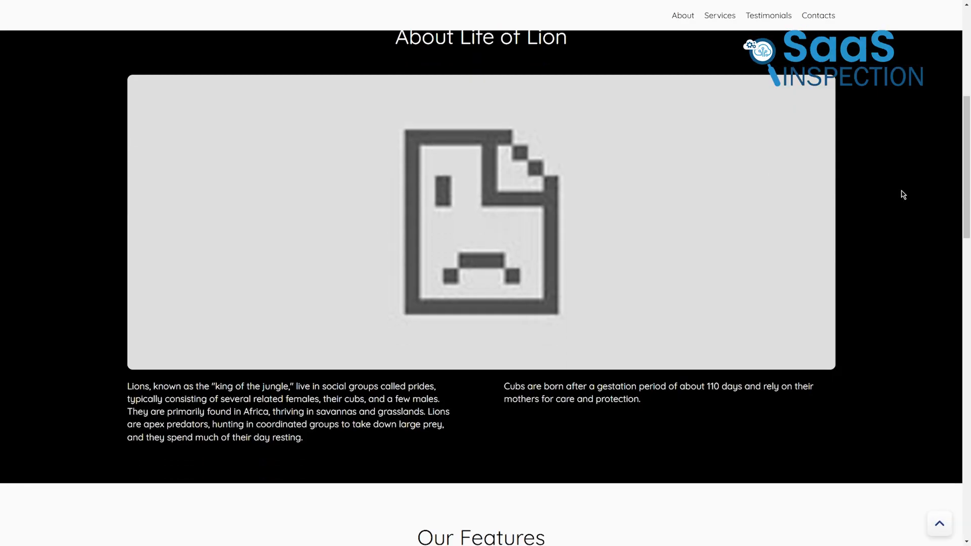
scroll(up, 3)
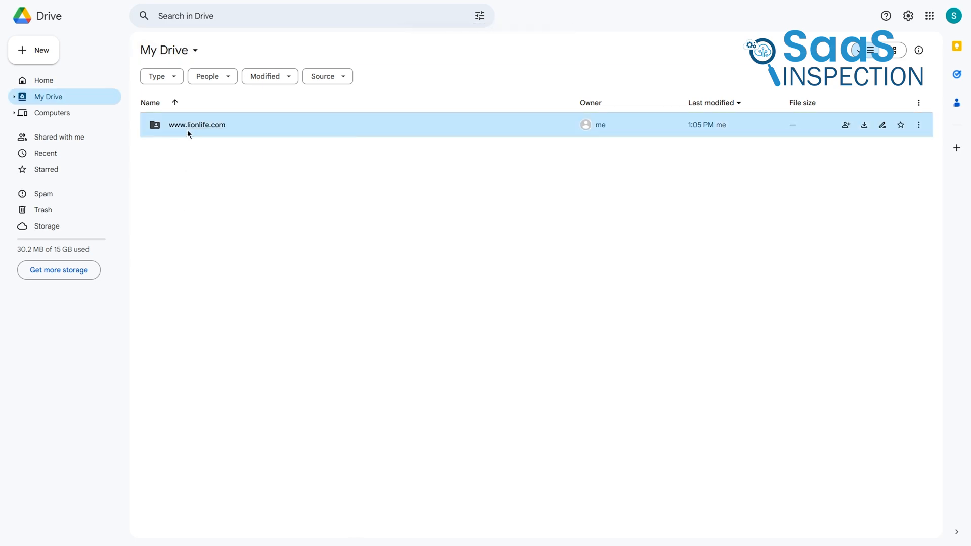
click(845, 124)
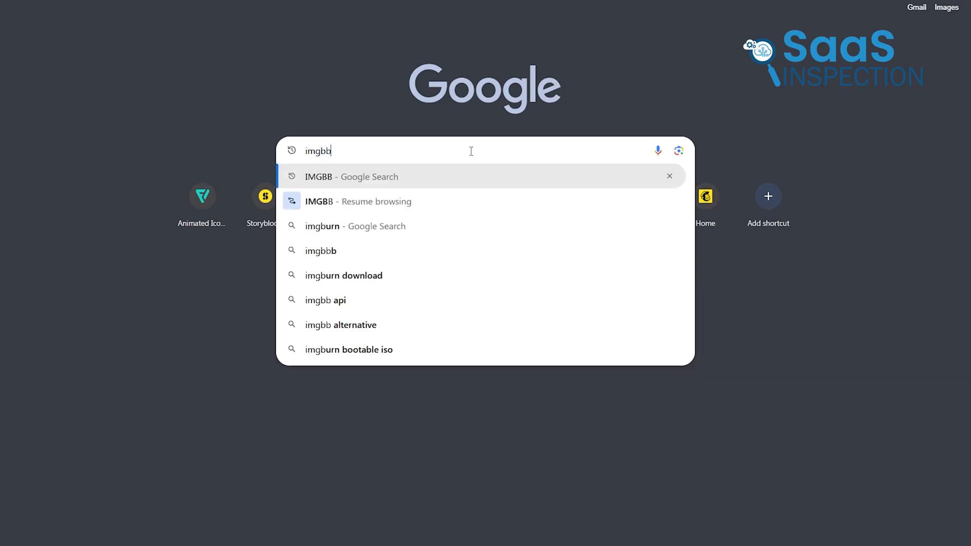
click(346, 177)
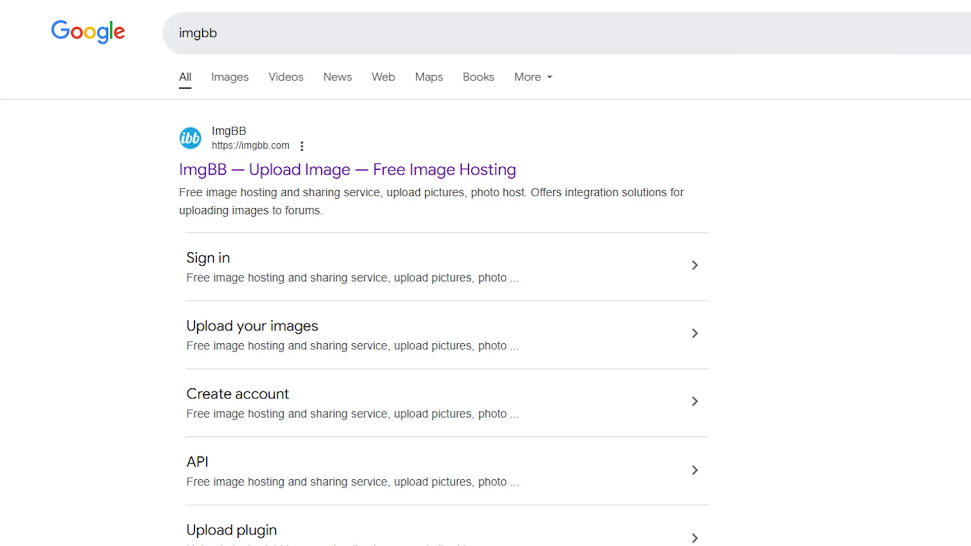